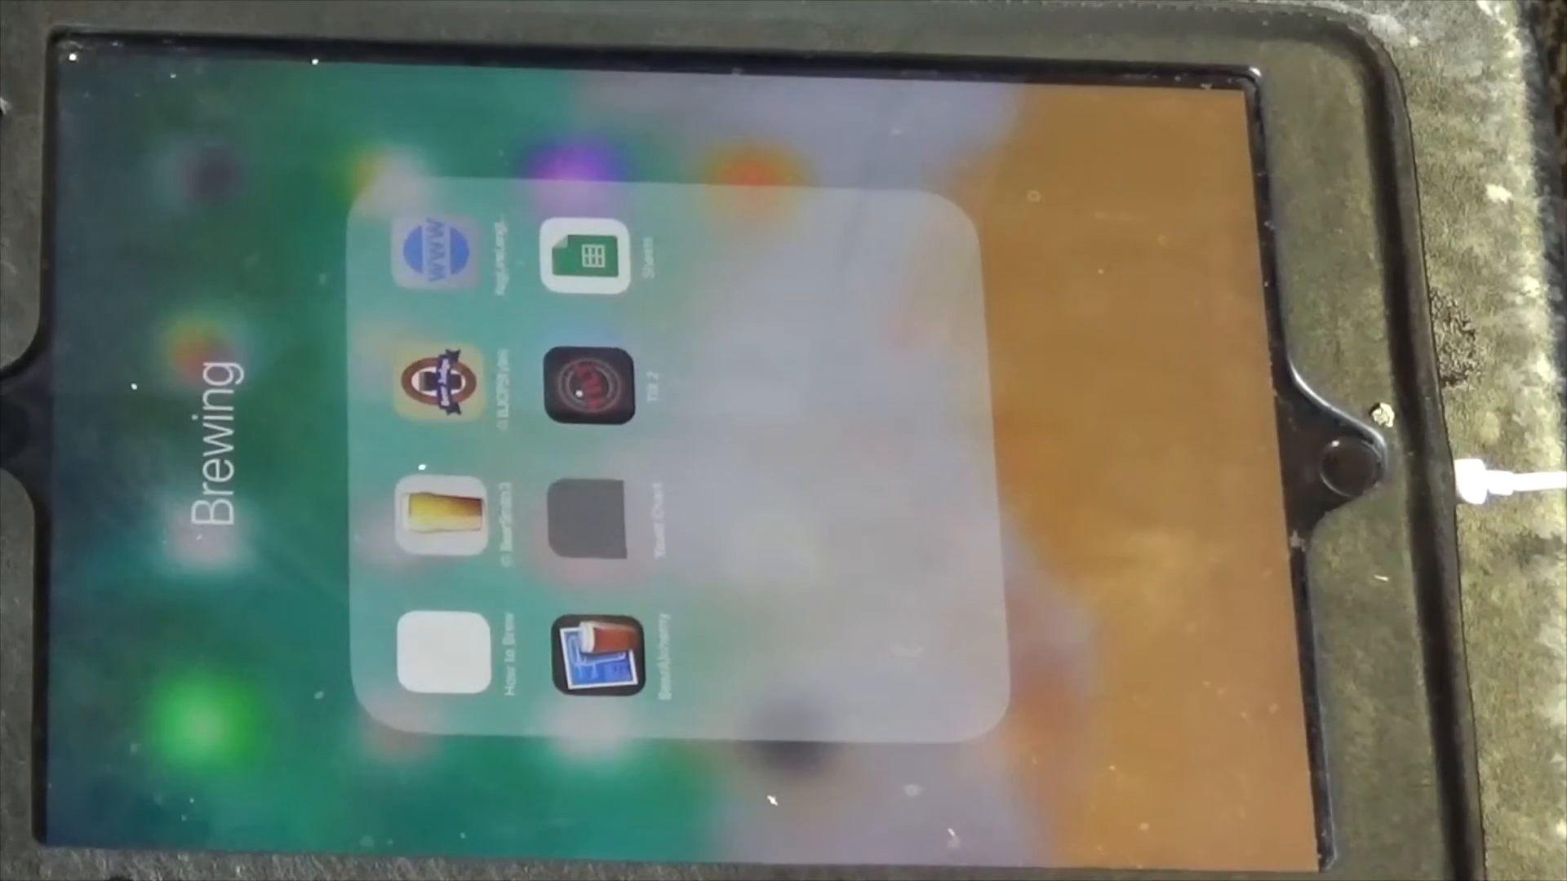
Launch the Tilt 2 app from the Brewing folder on the home screen.
click(589, 390)
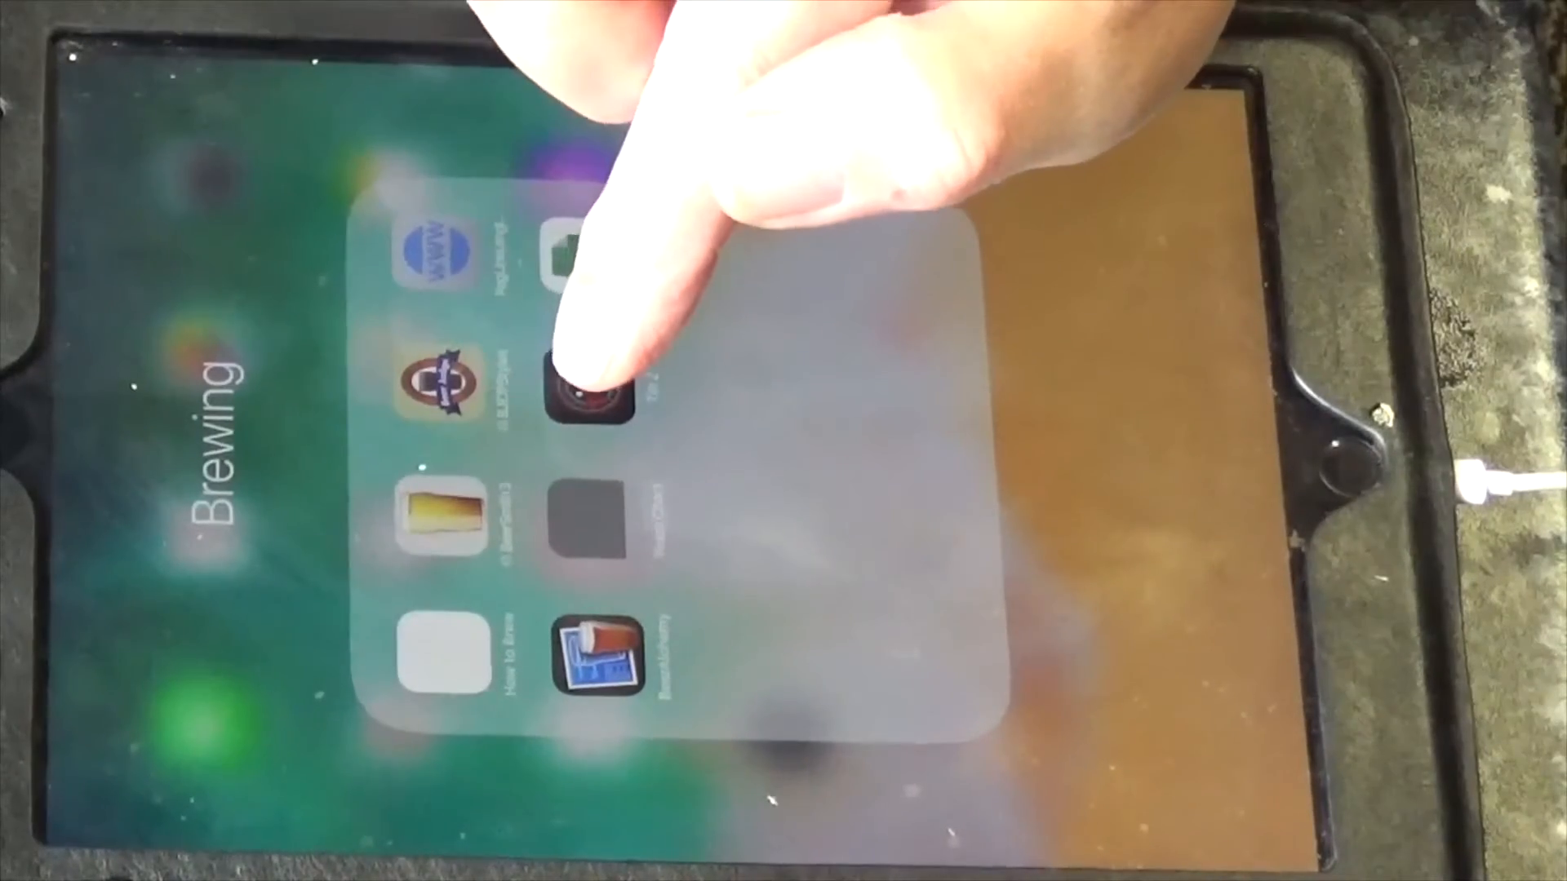
click(587, 390)
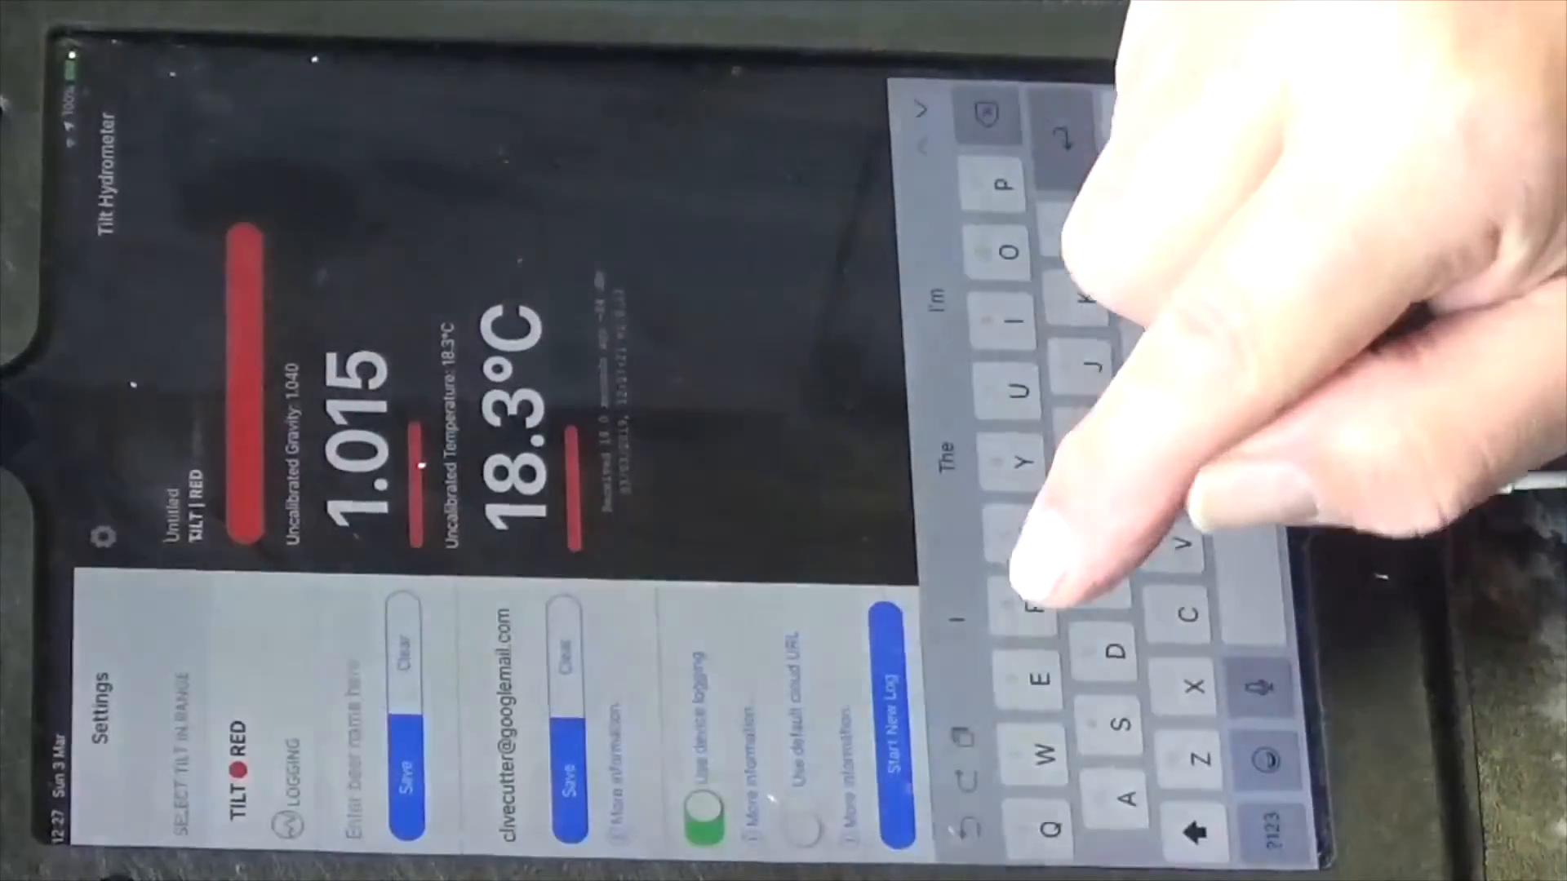
Enter 'Red' as the beer name for the red Tilt's logging.
text(Red)
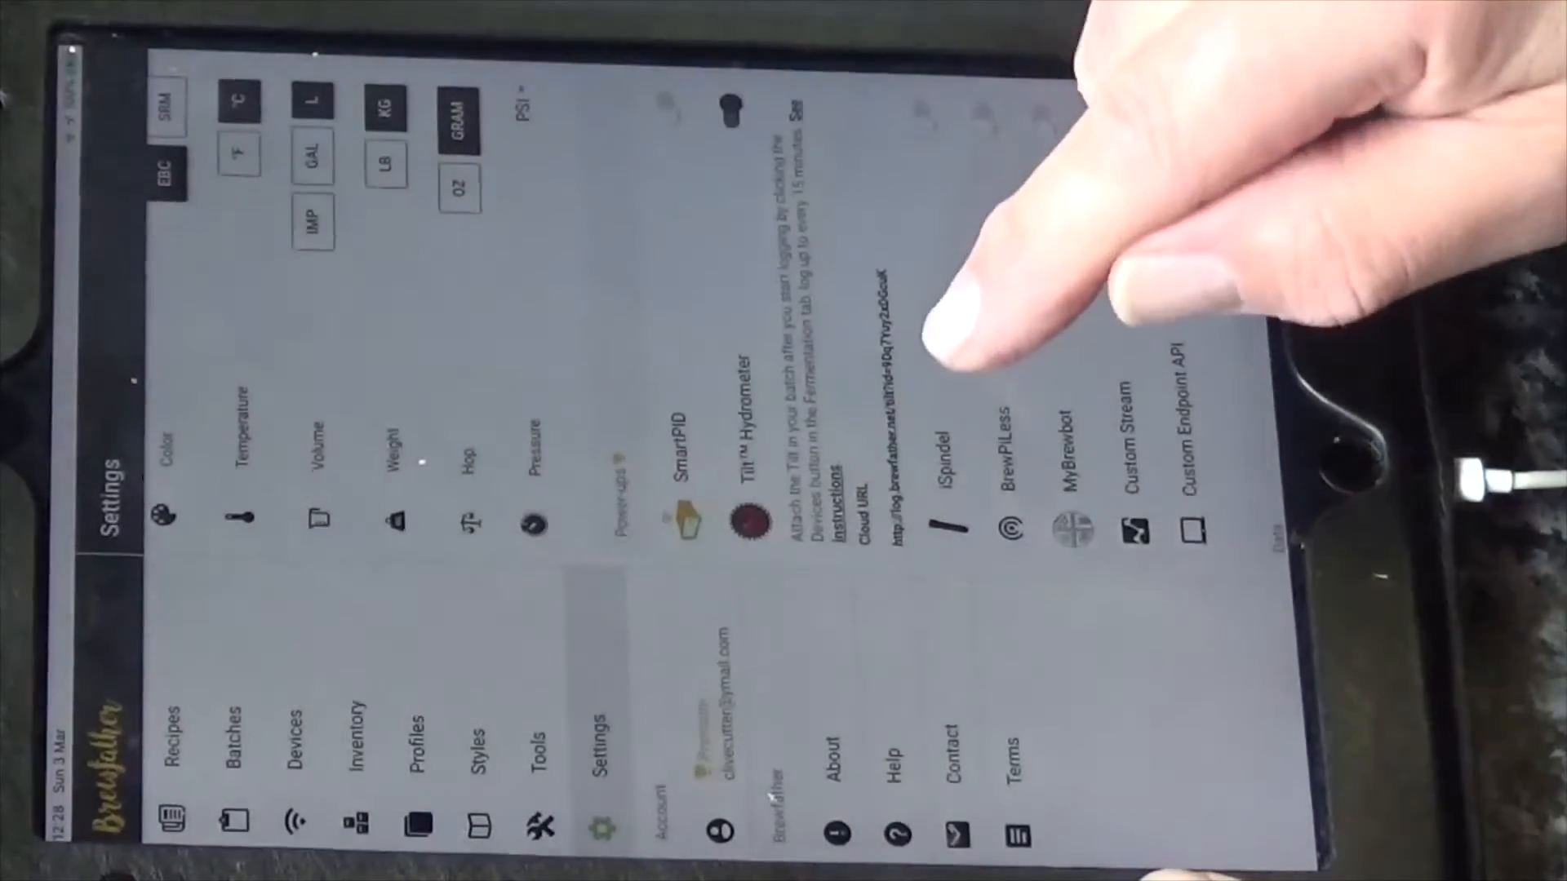
mouse_move(920, 329)
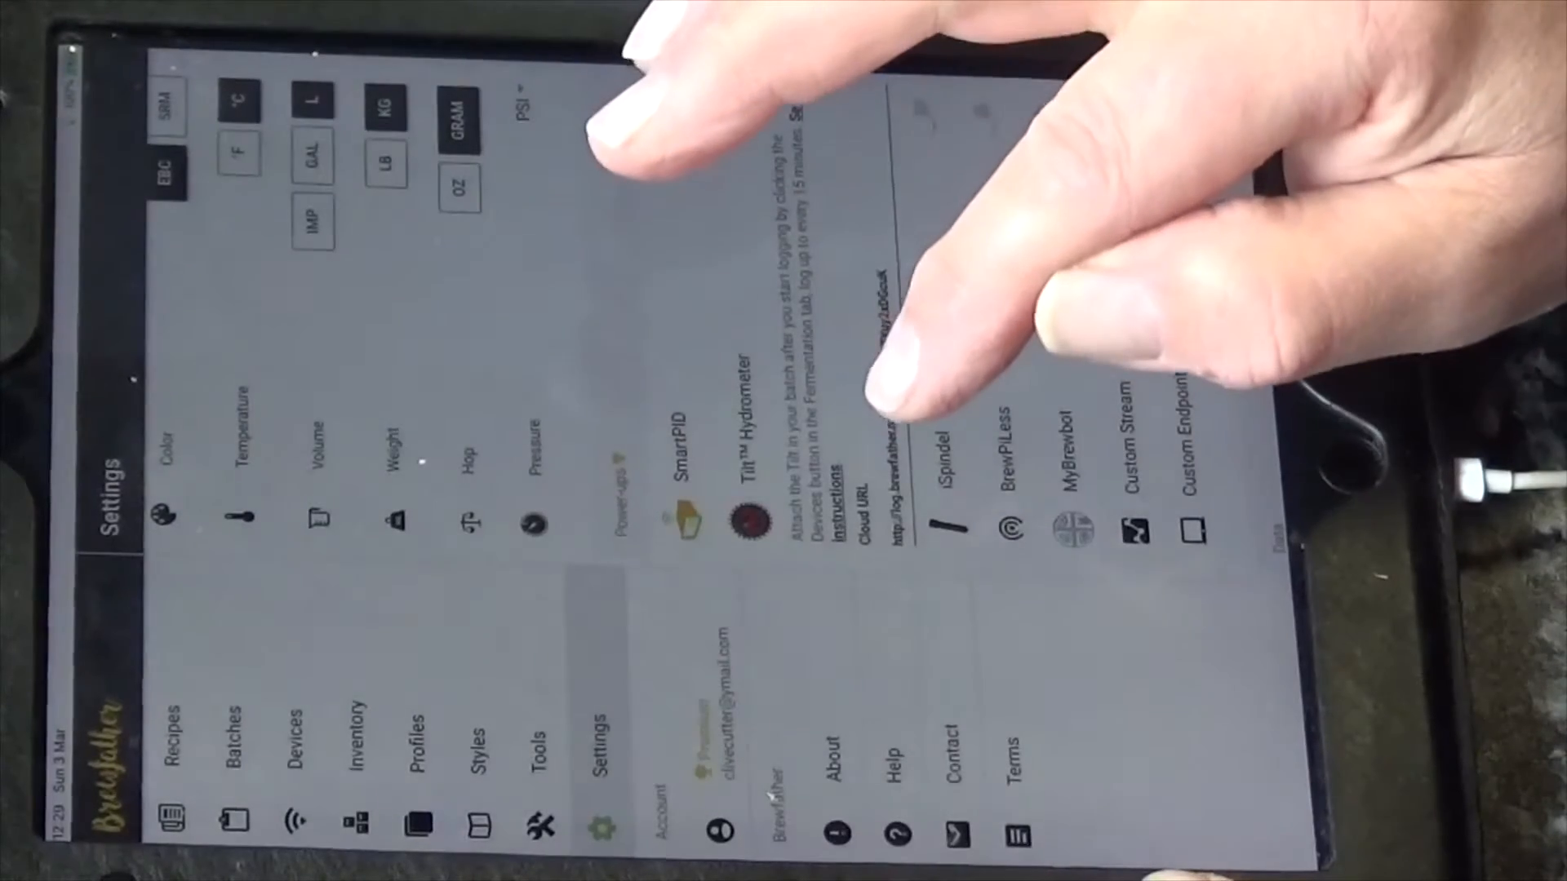
Select the Tilt Hydrometer Cloud URL under Brewfather's Power-ups settings.
double_click(880, 525)
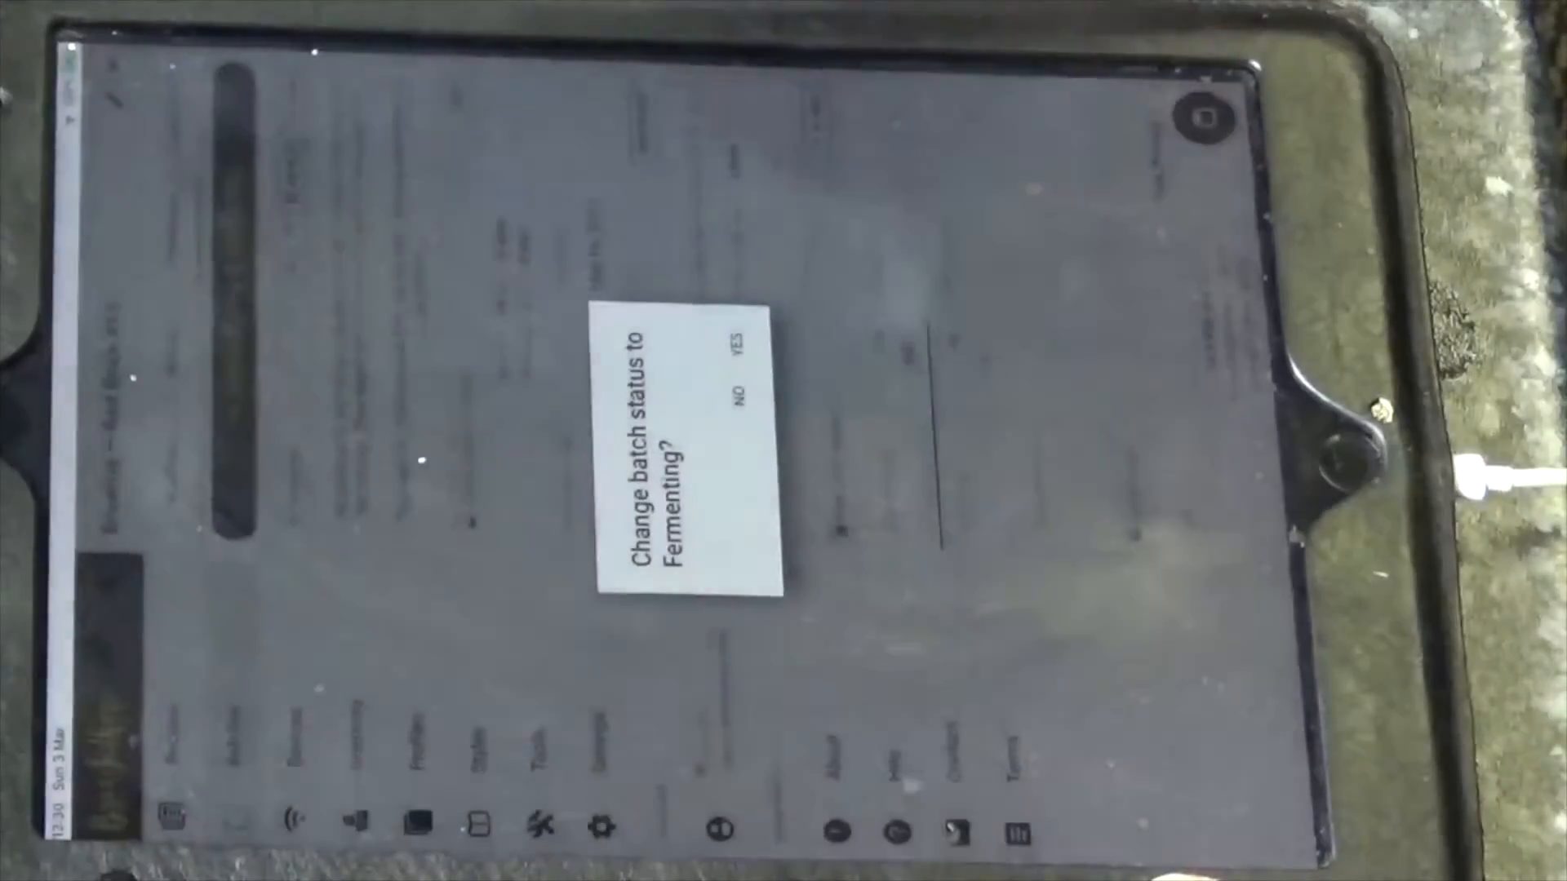
Confirm YES to change the batch status to Fermenting.
click(747, 355)
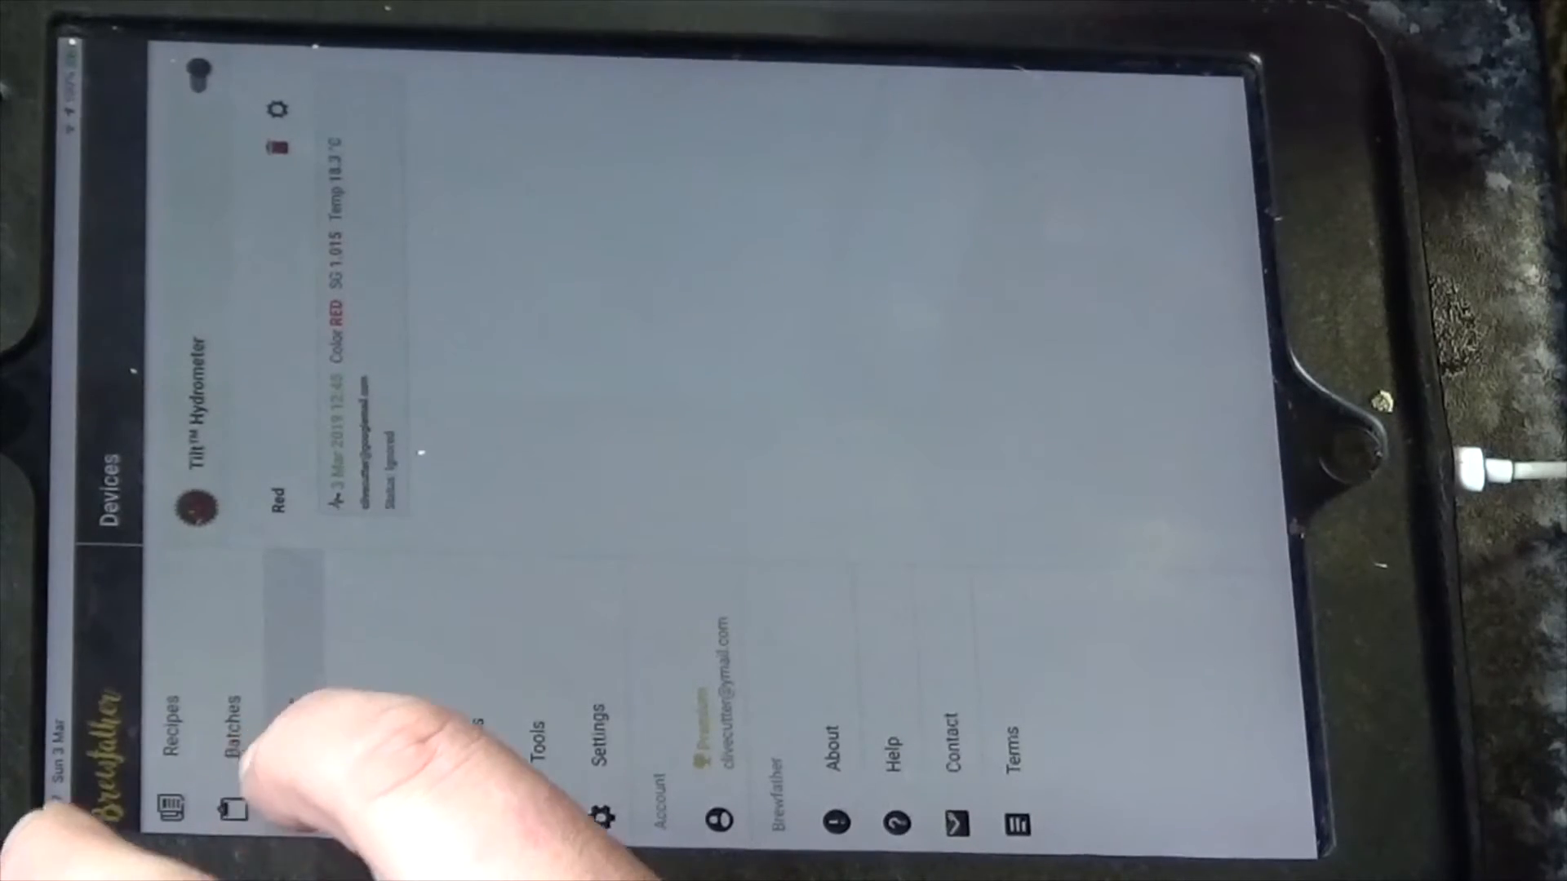
Show the Batches list, including Red Brick #13 under Brewing.
click(232, 721)
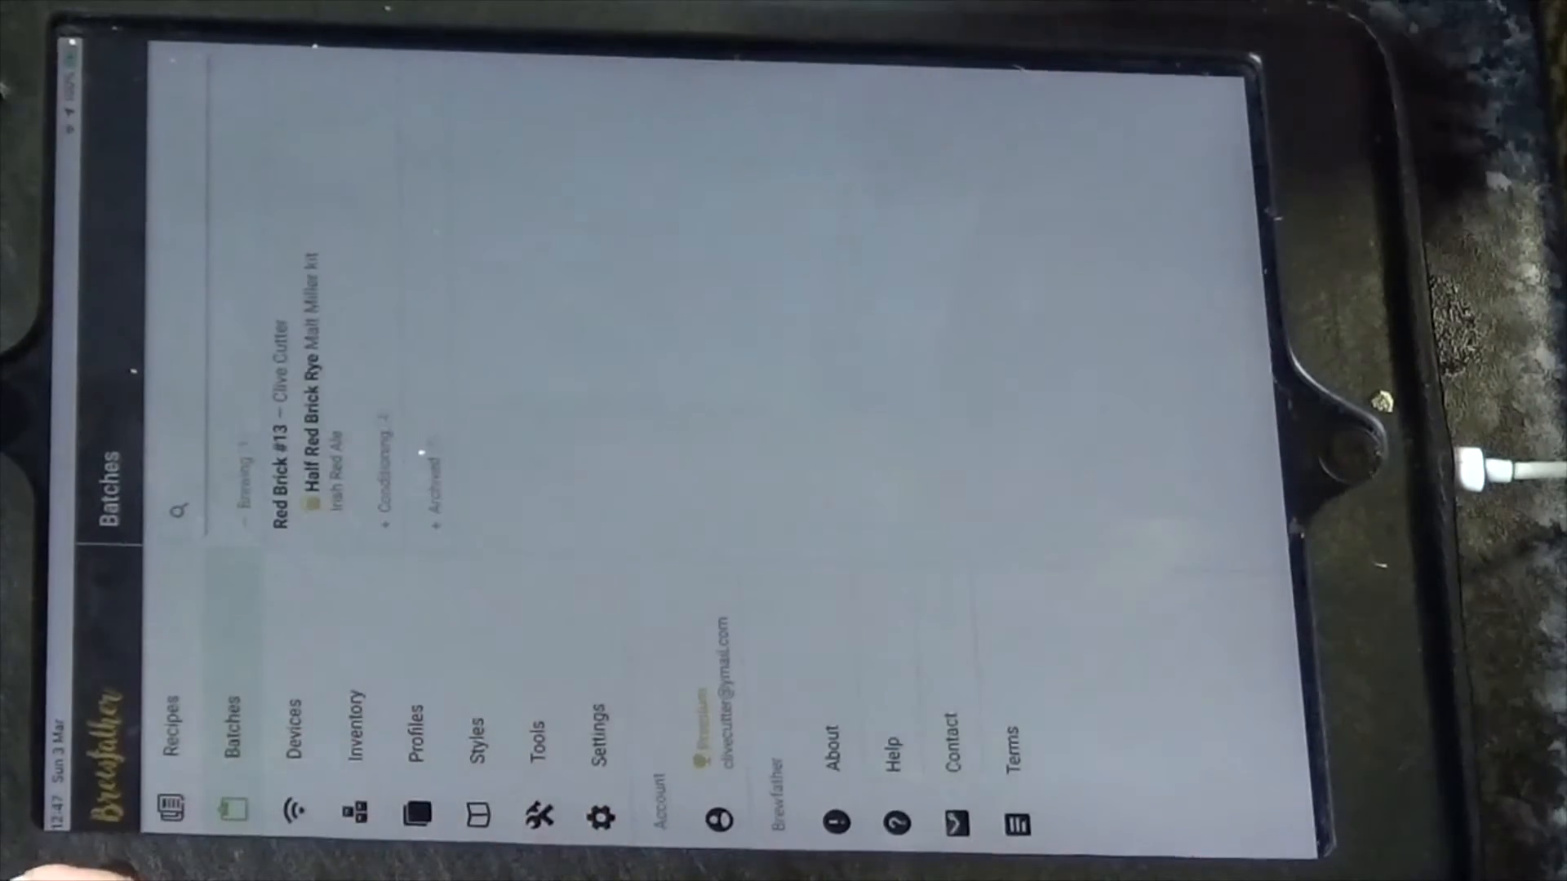